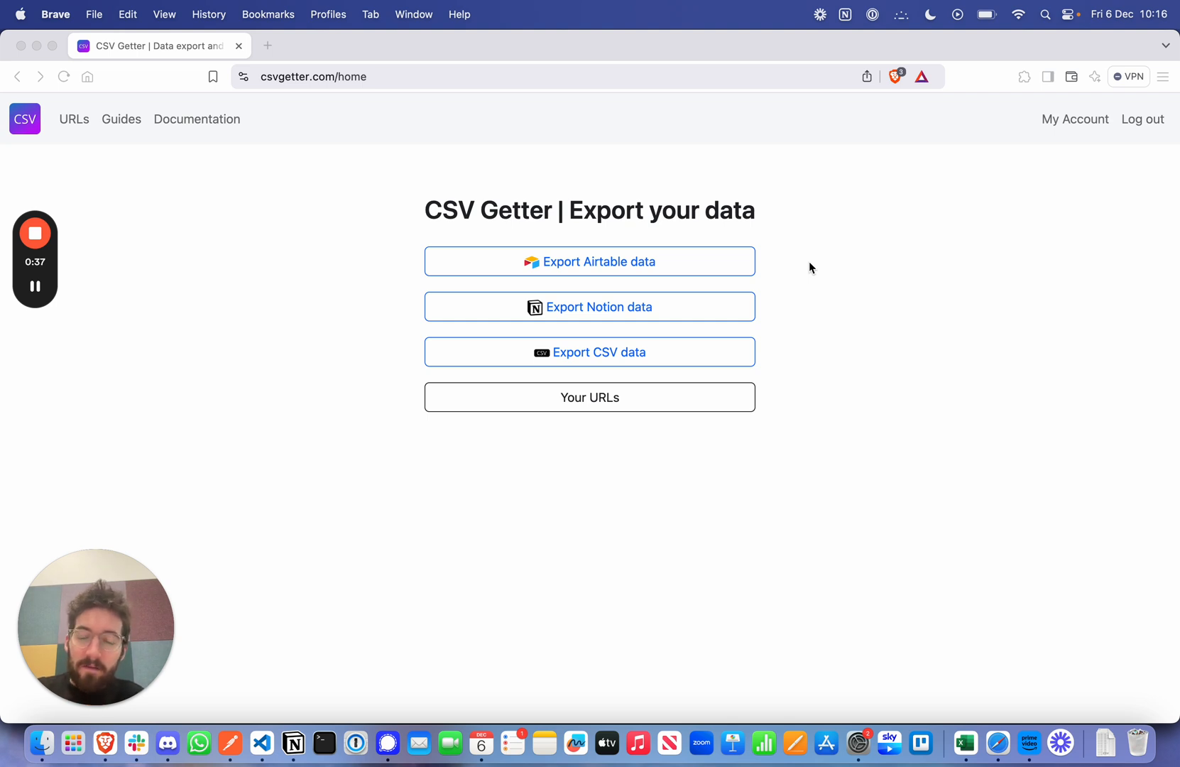
pyautogui.moveTo(901, 347)
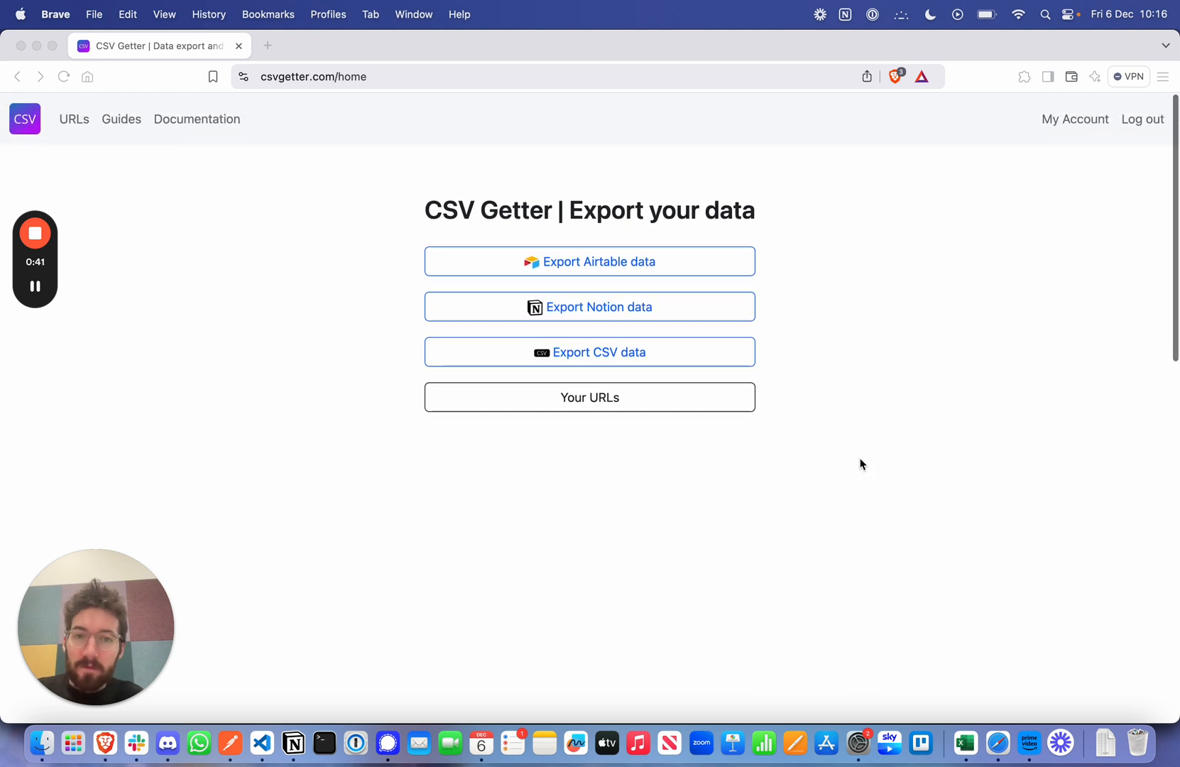
pyautogui.moveTo(716, 552)
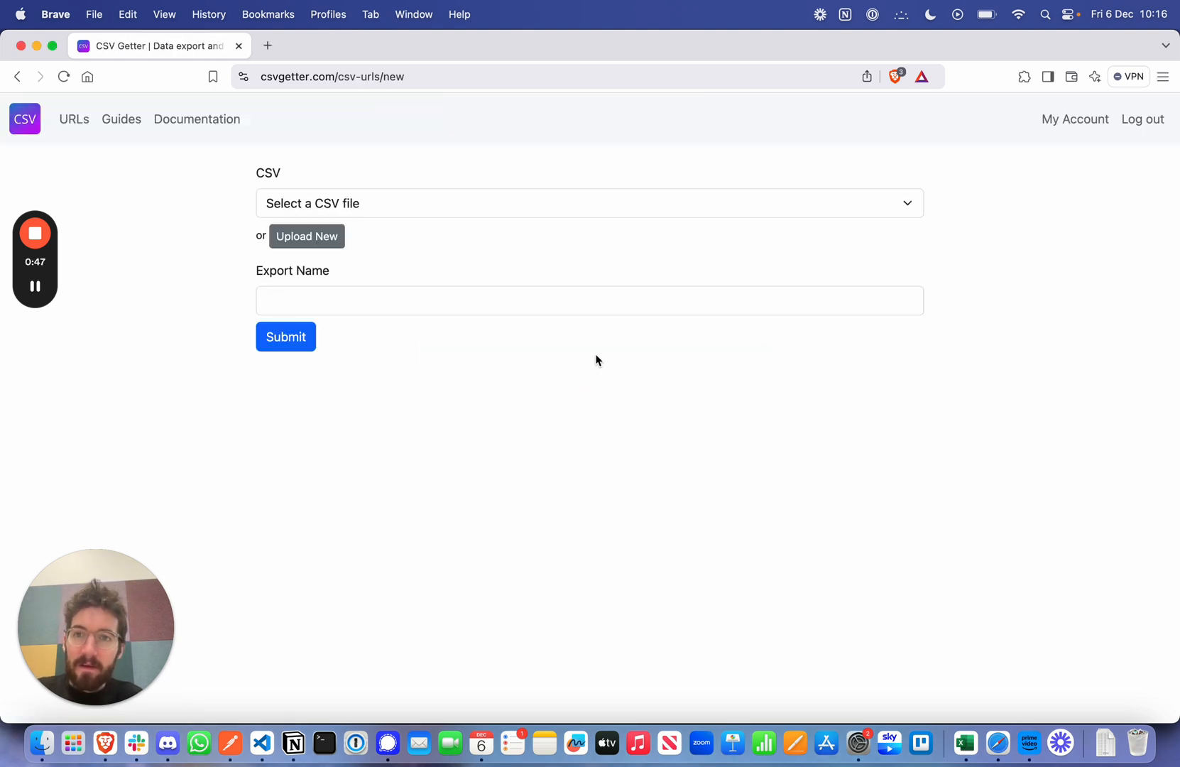
# Open the CSV list and bring up the Upload New dialog with the demo folder picker.
pyautogui.click(589, 203)
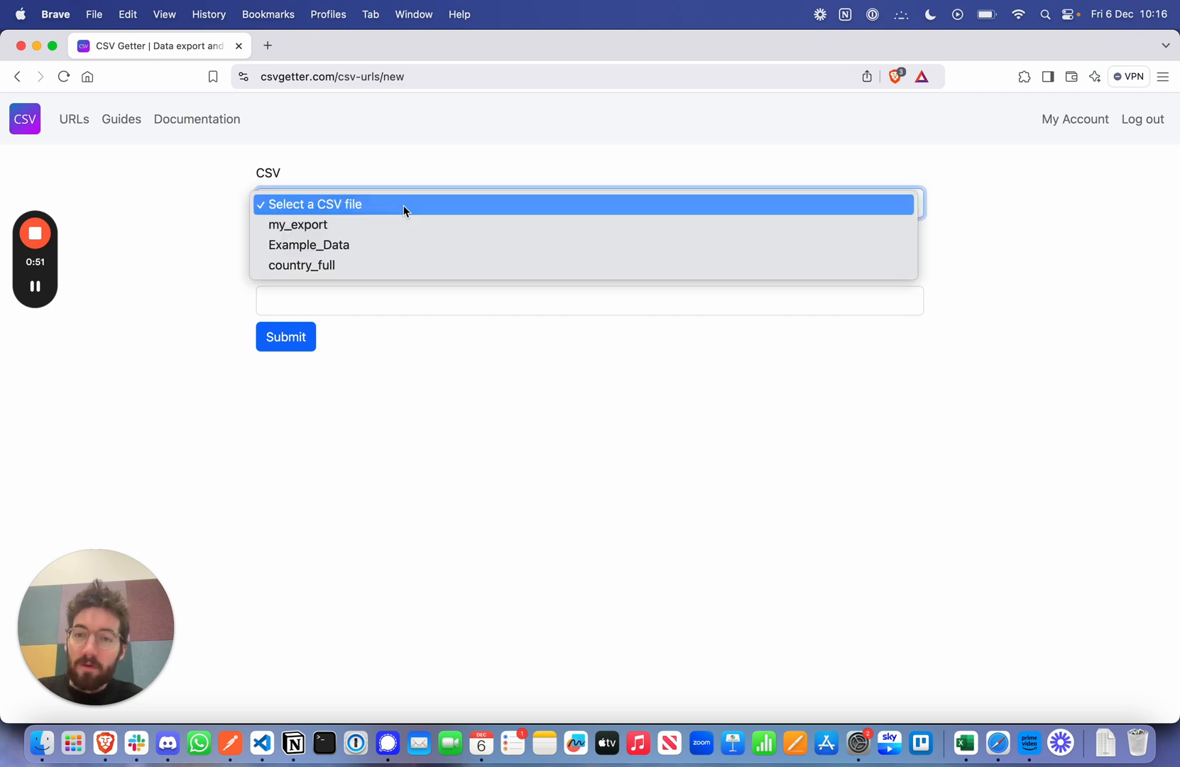
pyautogui.click(307, 235)
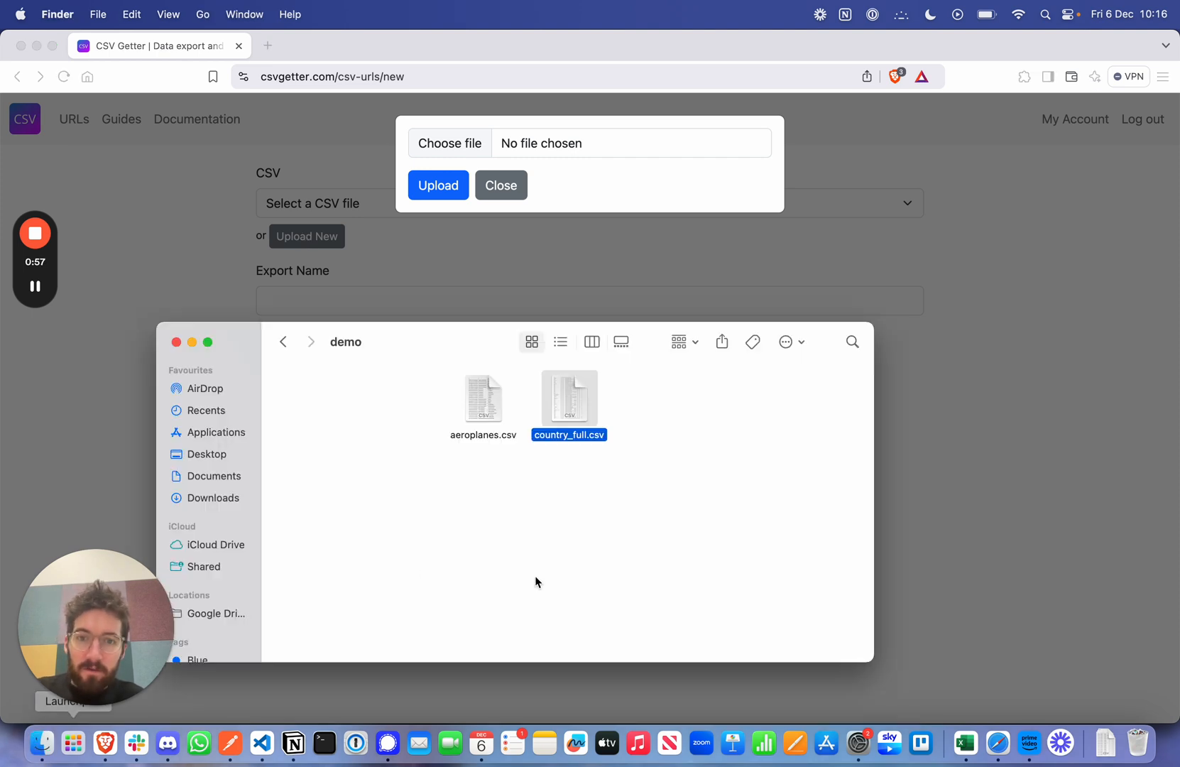
# Upload country_full.csv from the demo folder, overwriting the existing copy.
pyautogui.doubleClick(569, 397)
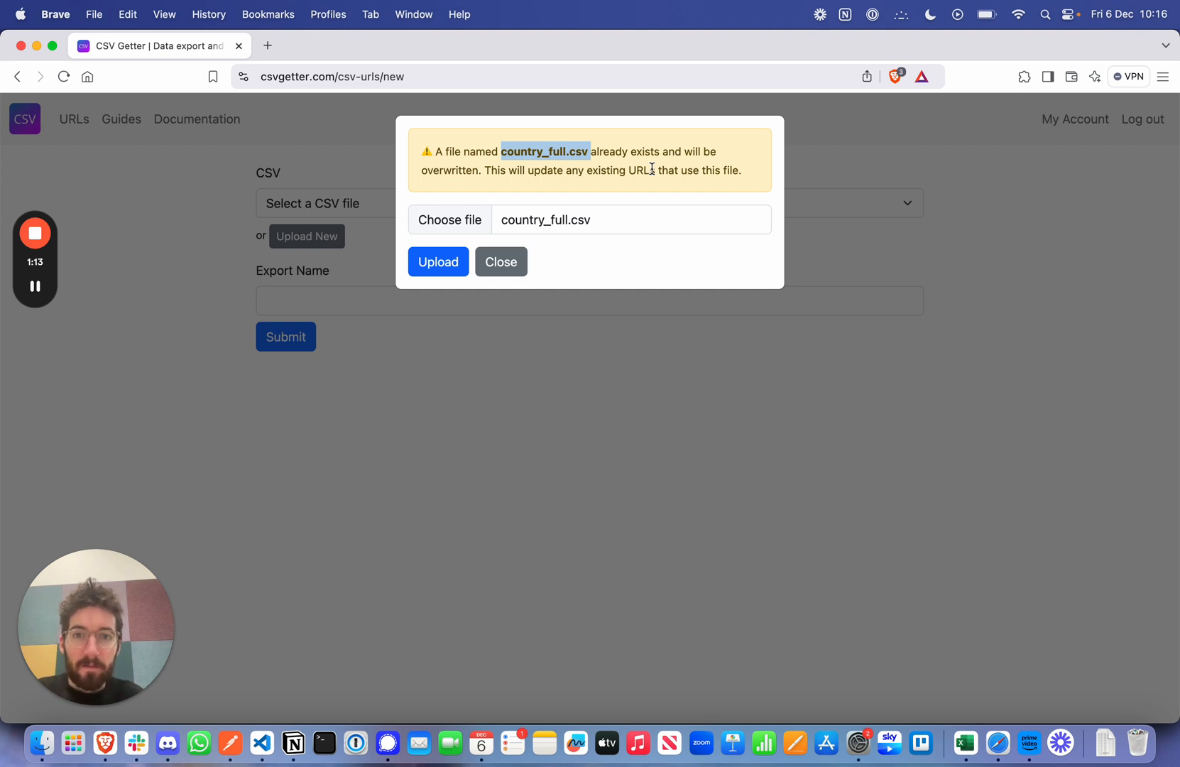
pyautogui.click(438, 262)
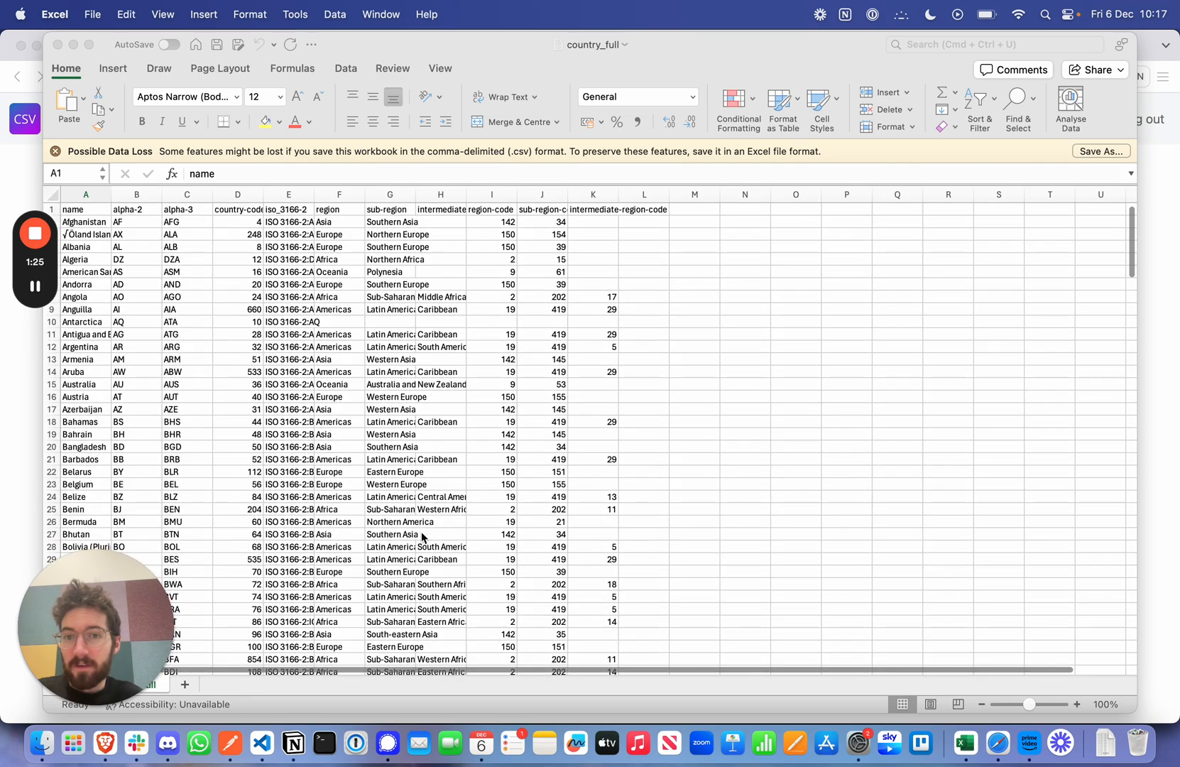
pyautogui.scroll(-3)
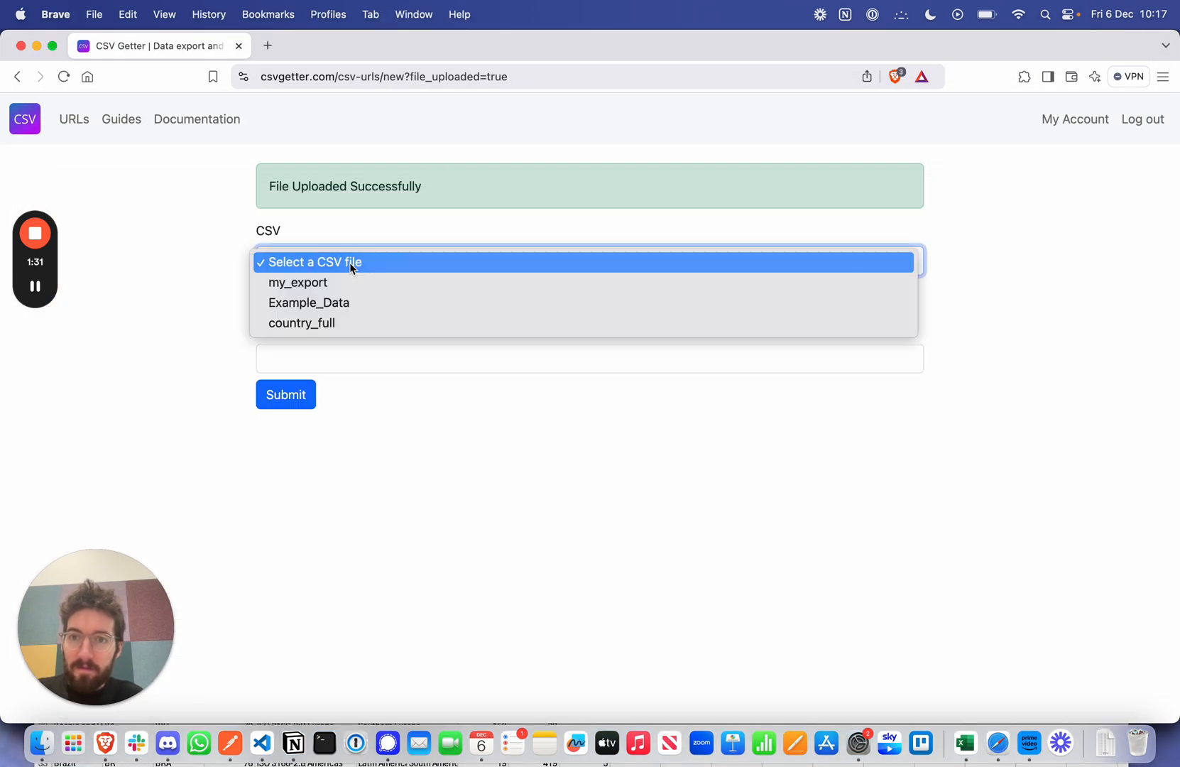
# Create an export named 'My XML feed' from country_full and submit it.
pyautogui.click(302, 323)
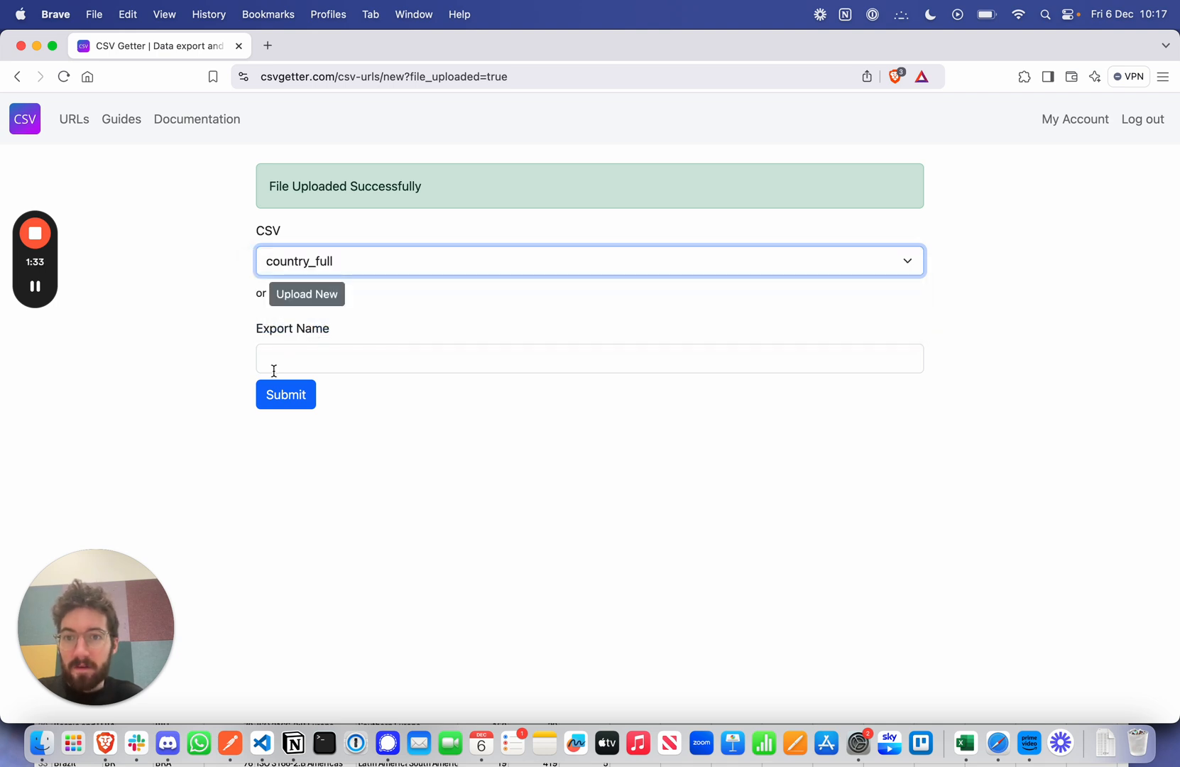
pyautogui.write('My E')
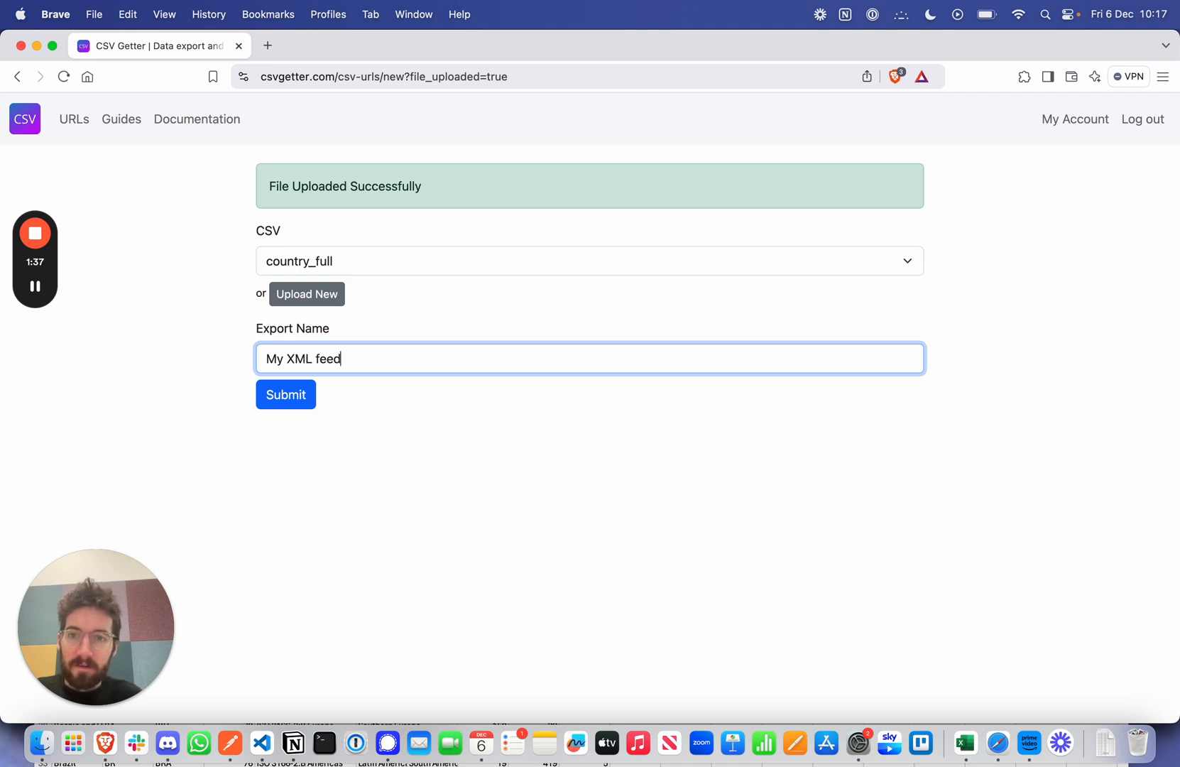
pyautogui.click(285, 393)
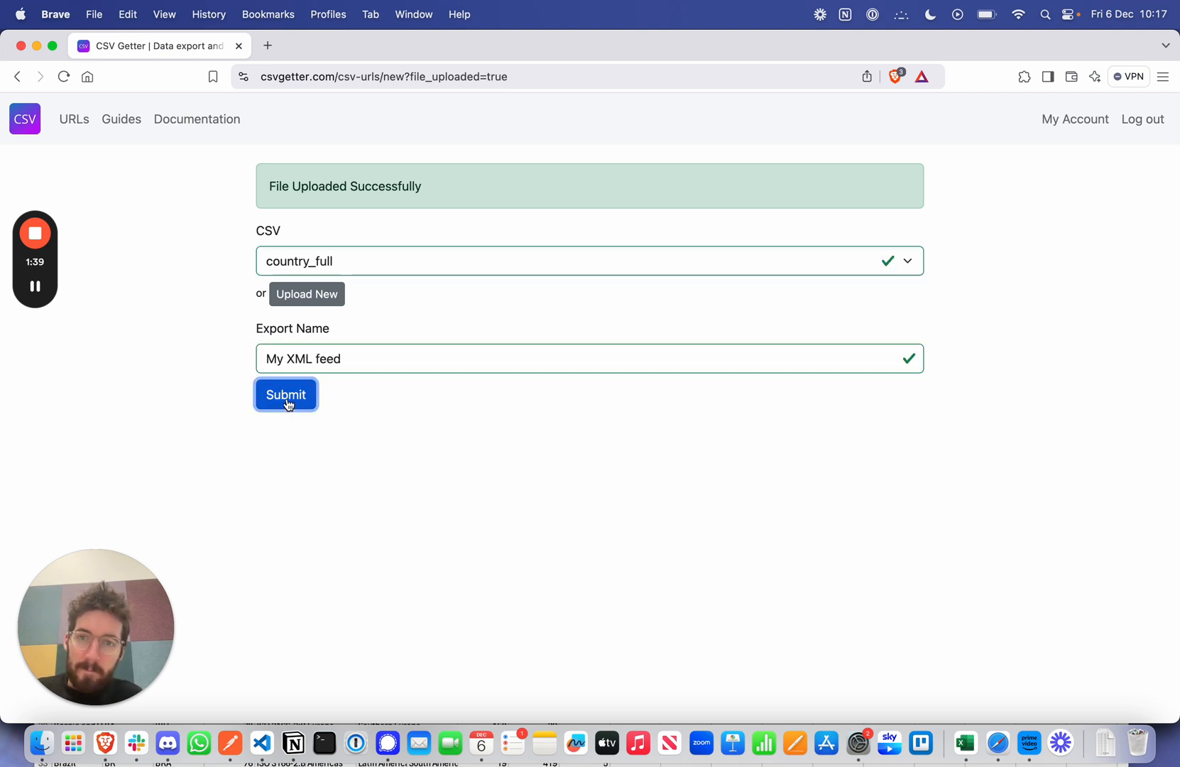
pyautogui.click(285, 394)
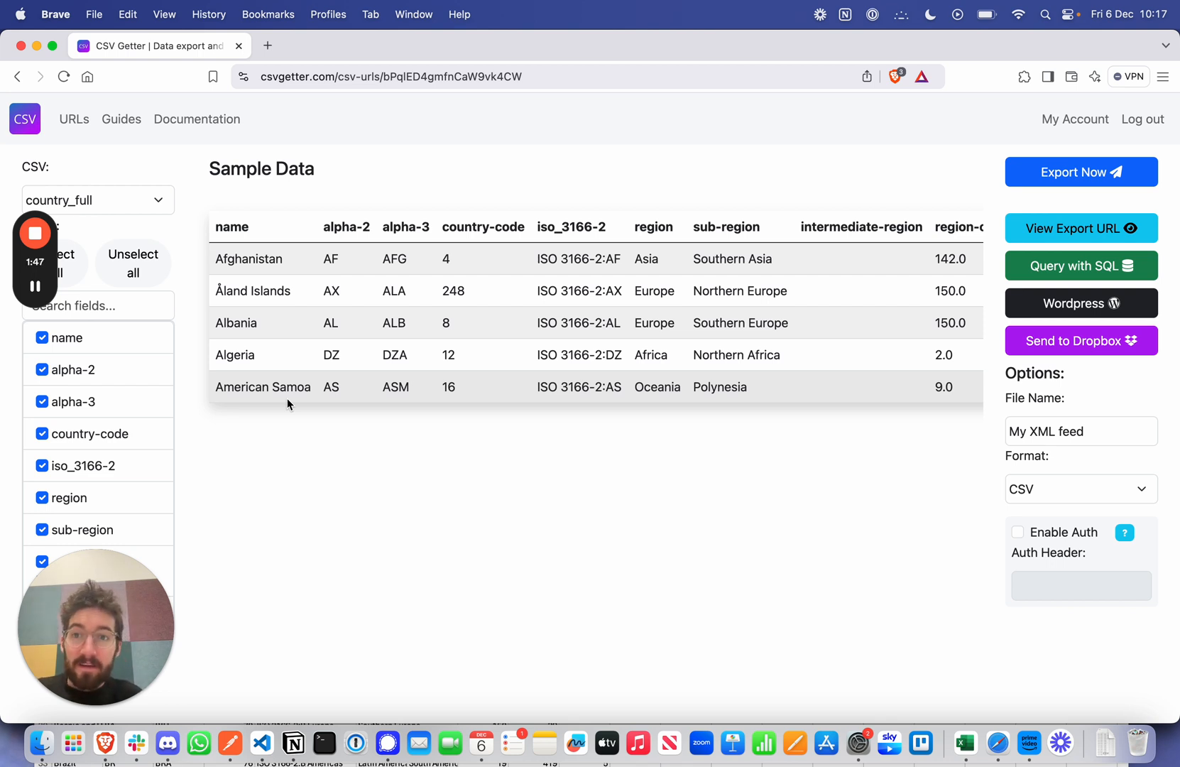
# Review the country_full sample data table, then switch to an empty Postman workspace.
pyautogui.hscroll(3)
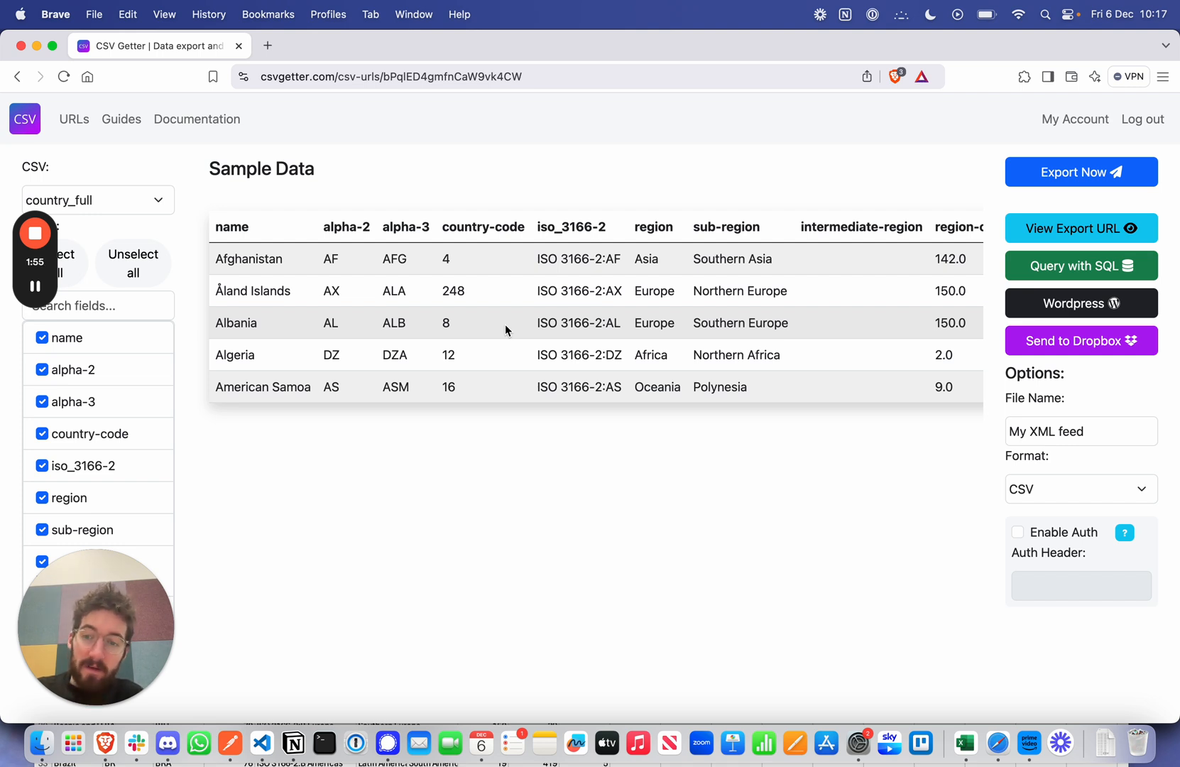
pyautogui.moveTo(564, 285)
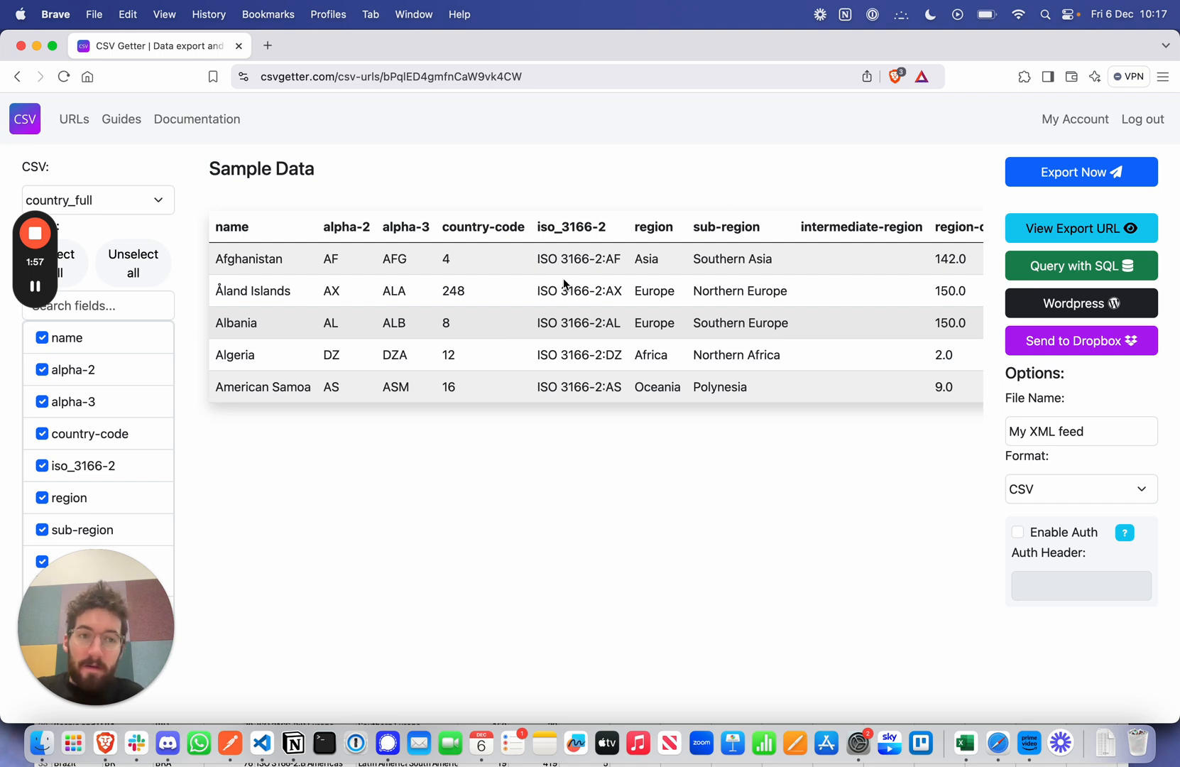
pyautogui.moveTo(717, 497)
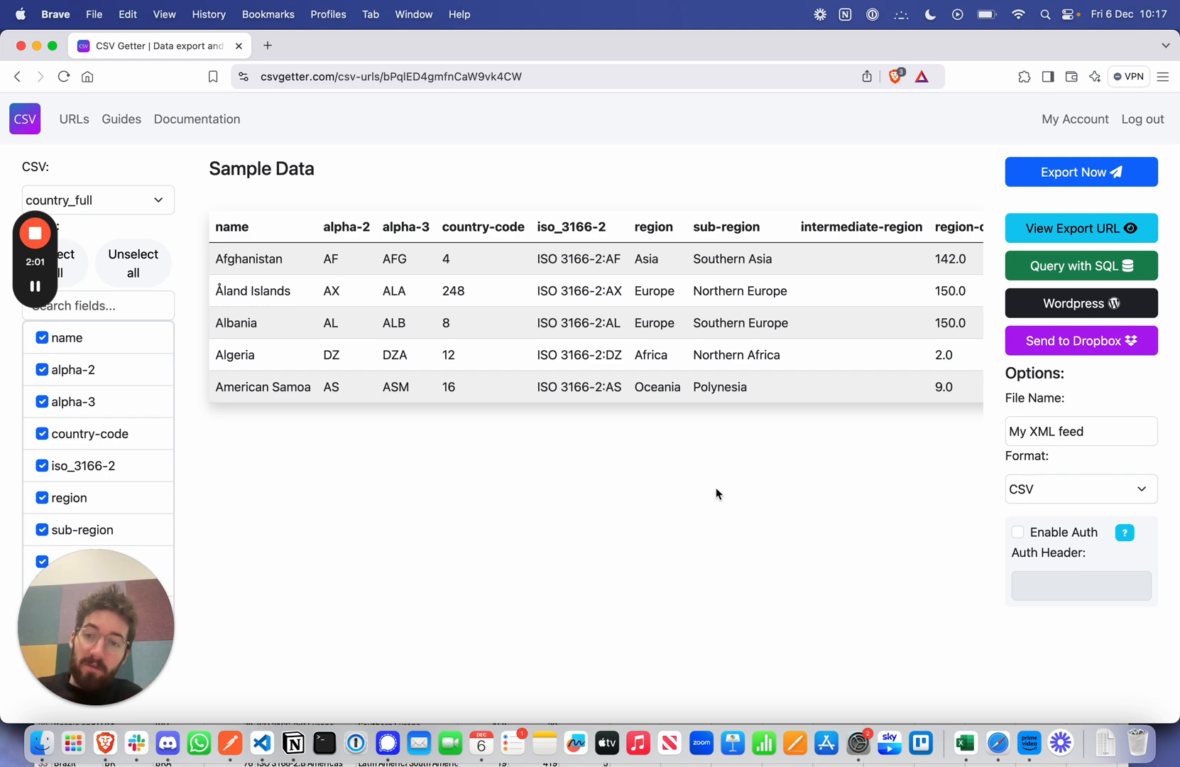
pyautogui.click(1080, 228)
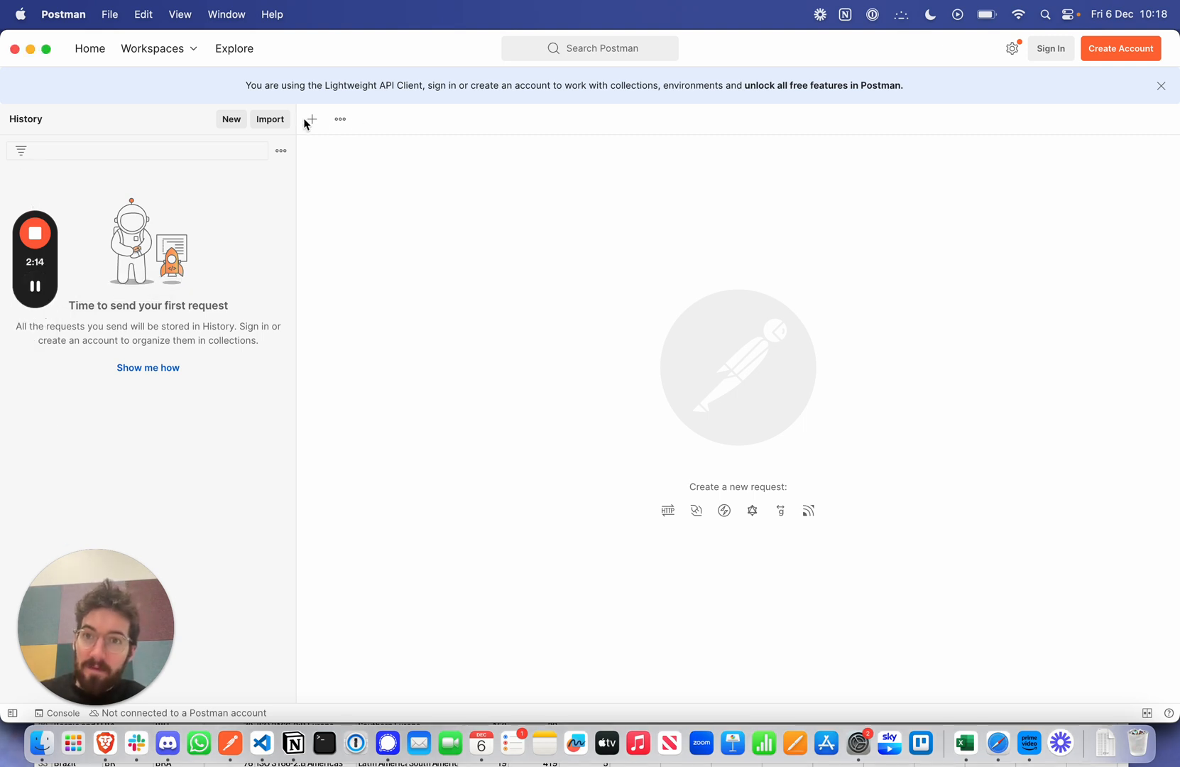
pyautogui.click(310, 118)
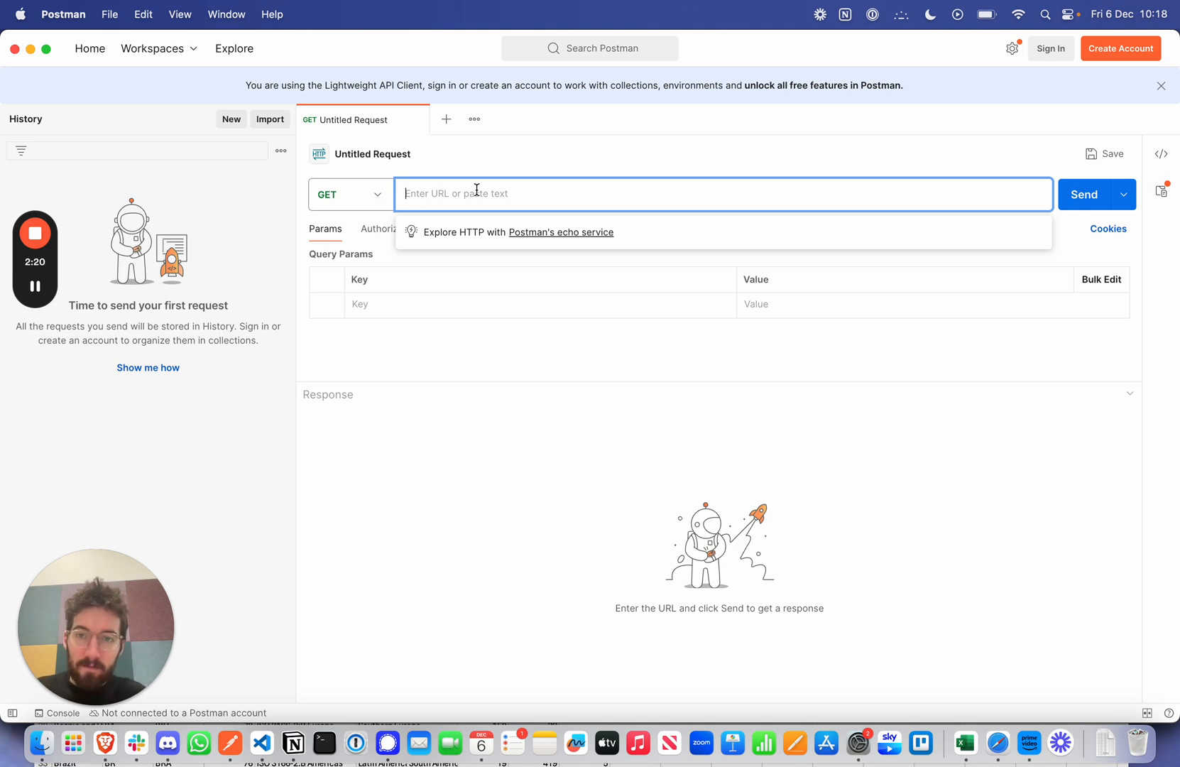
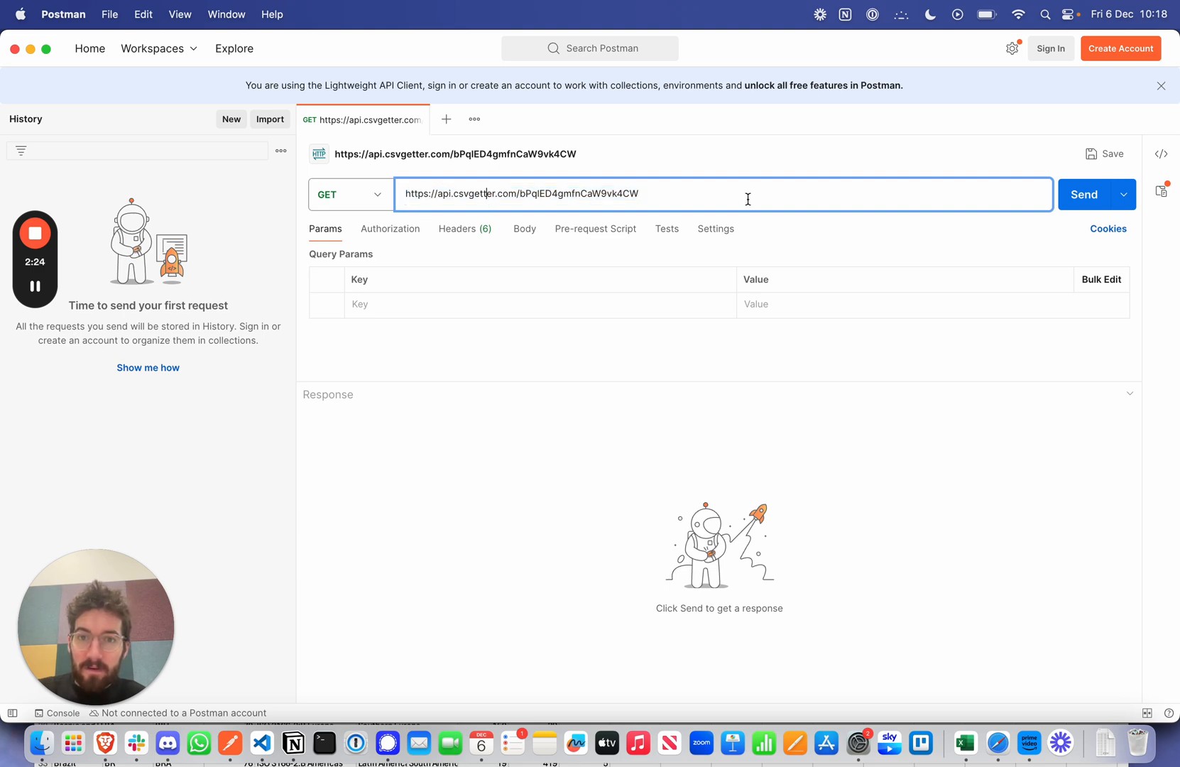
pyautogui.click(1083, 194)
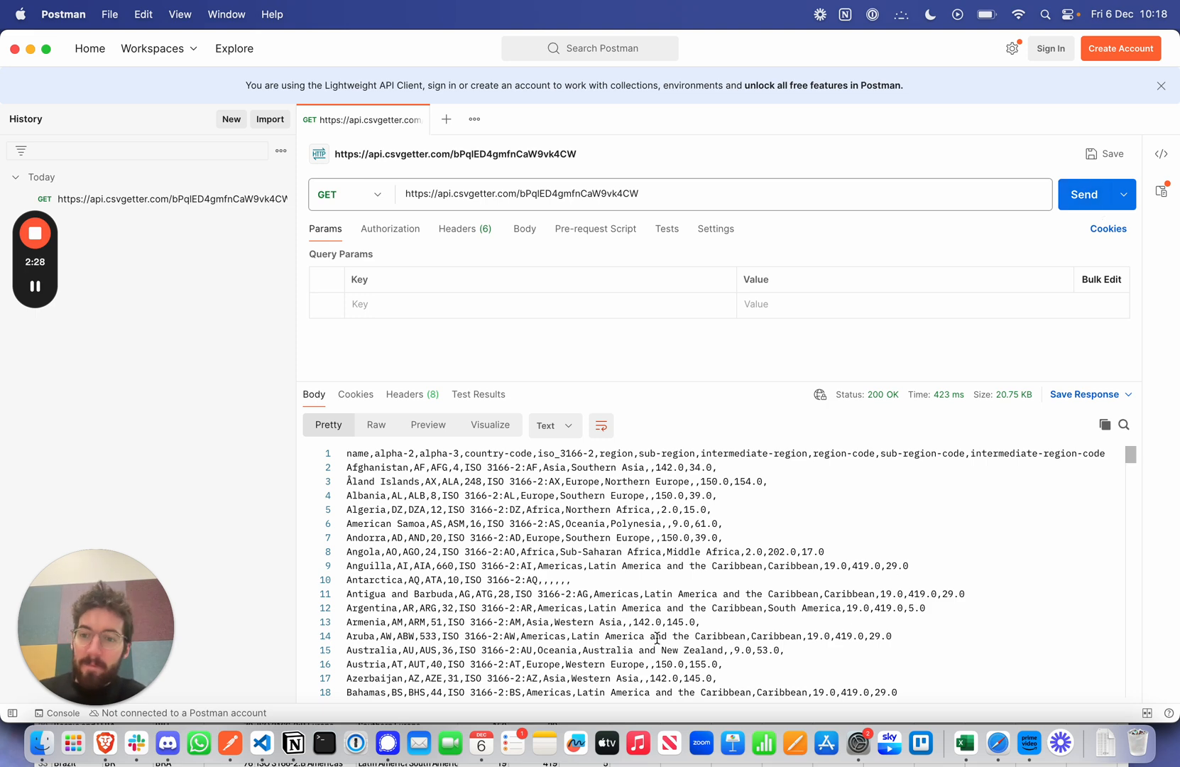
pyautogui.scroll(-3)
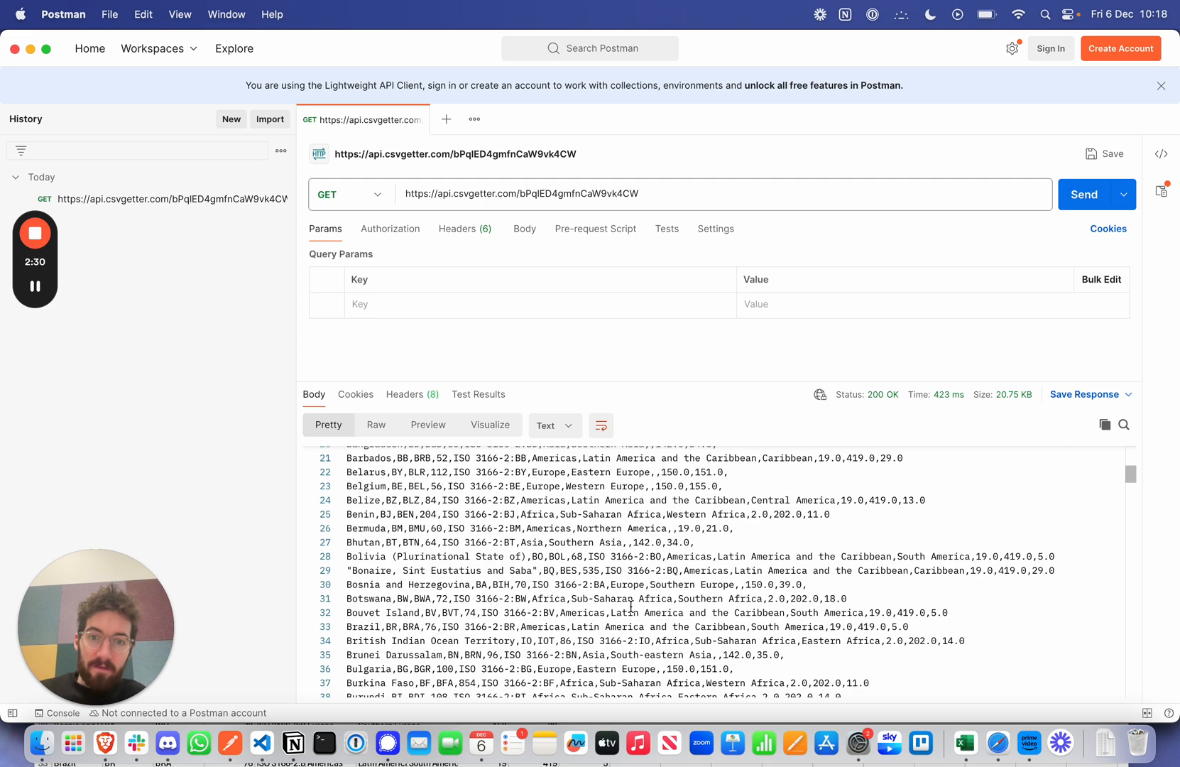
pyautogui.scroll(-3)
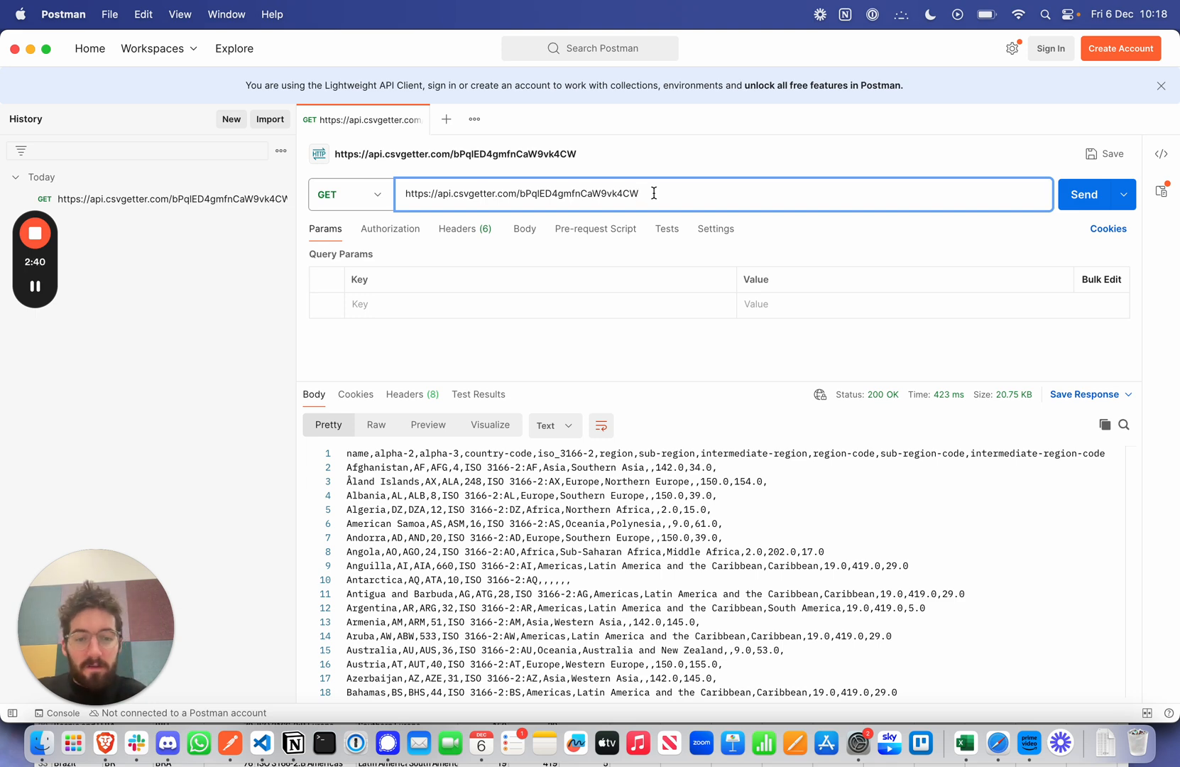
# Append ?type=xml to the request URL and resend the request.
pyautogui.write('?')
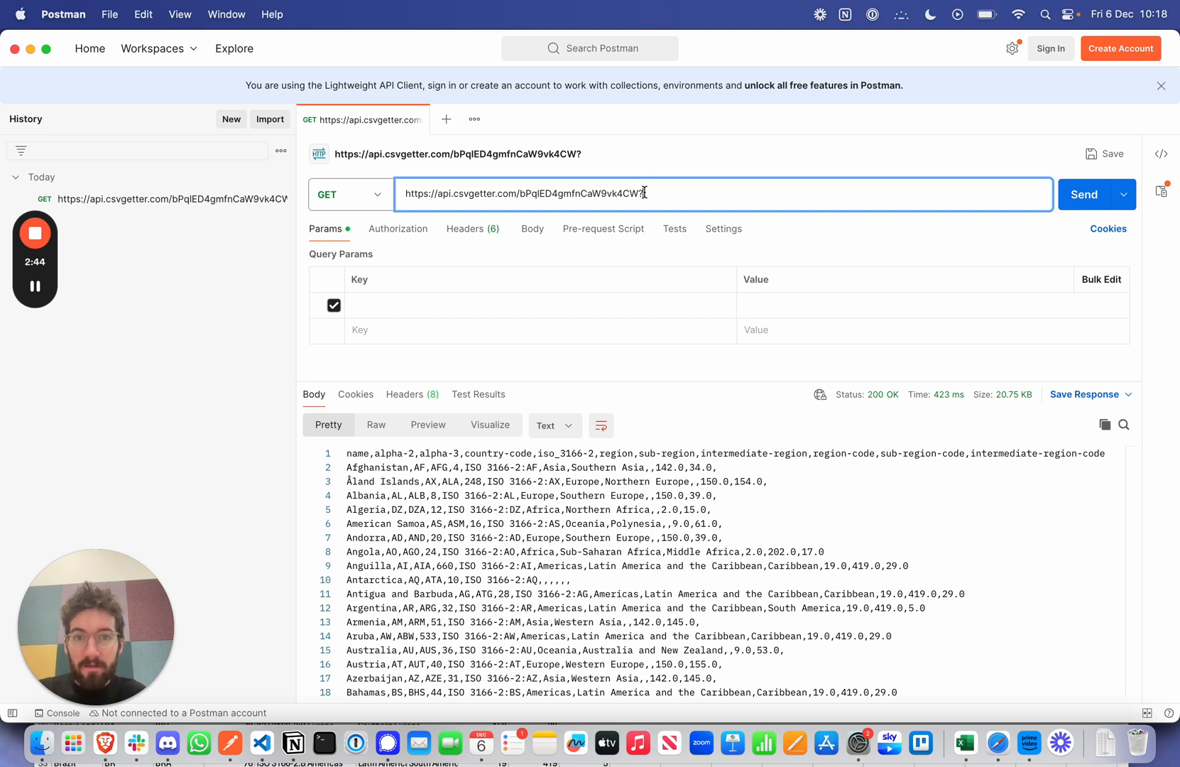
pyautogui.write('type')
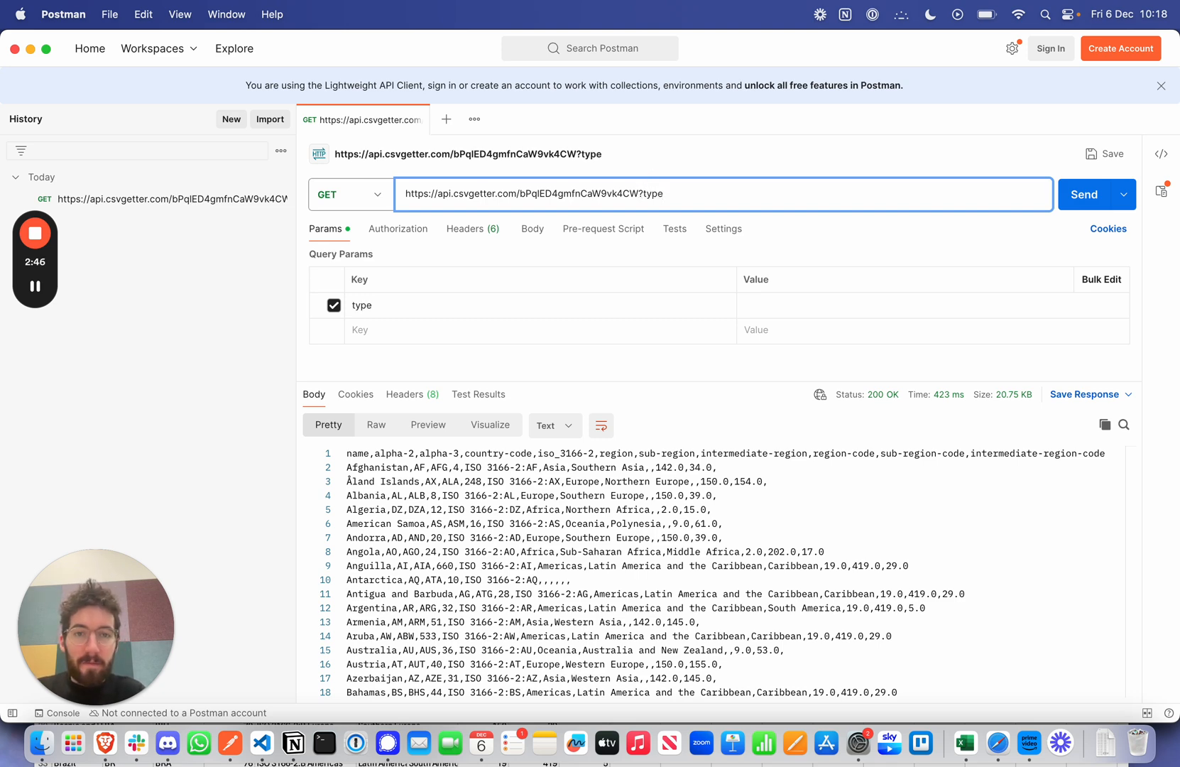
pyautogui.write('xml')
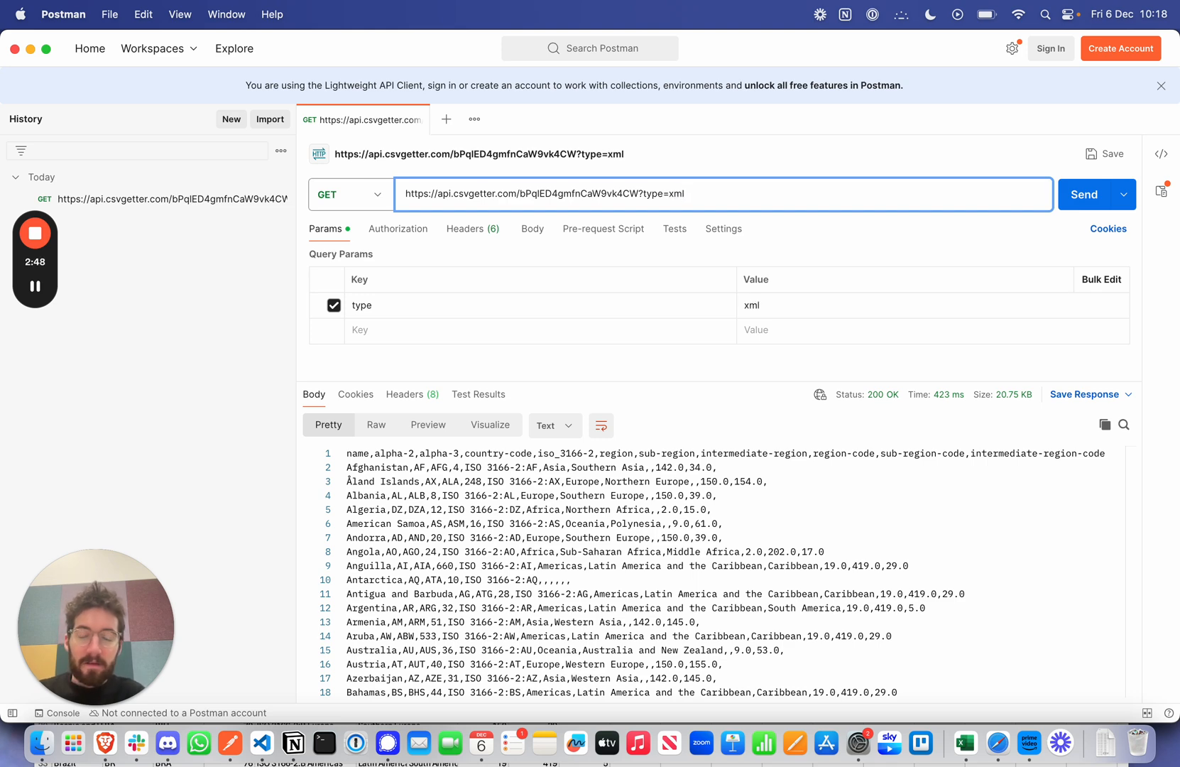
pyautogui.click(1084, 193)
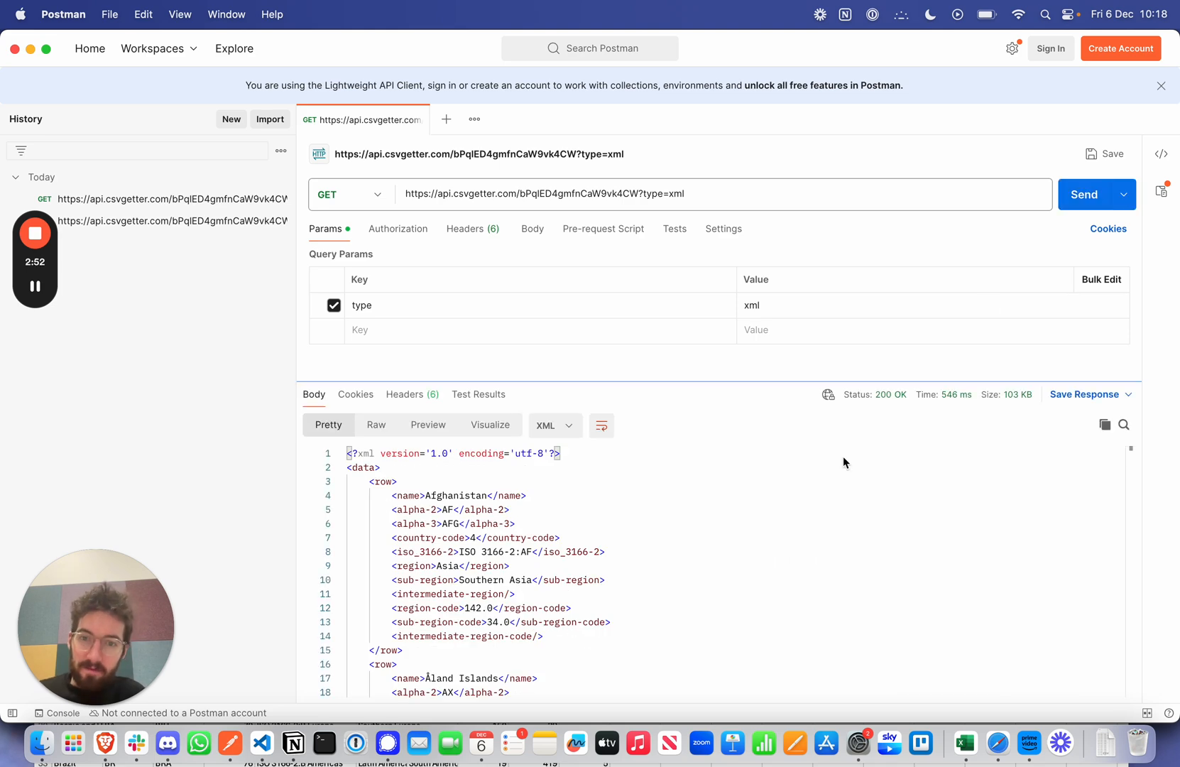
# Scroll through the XML feed of country rows returned with 200 OK.
pyautogui.scroll(-3)
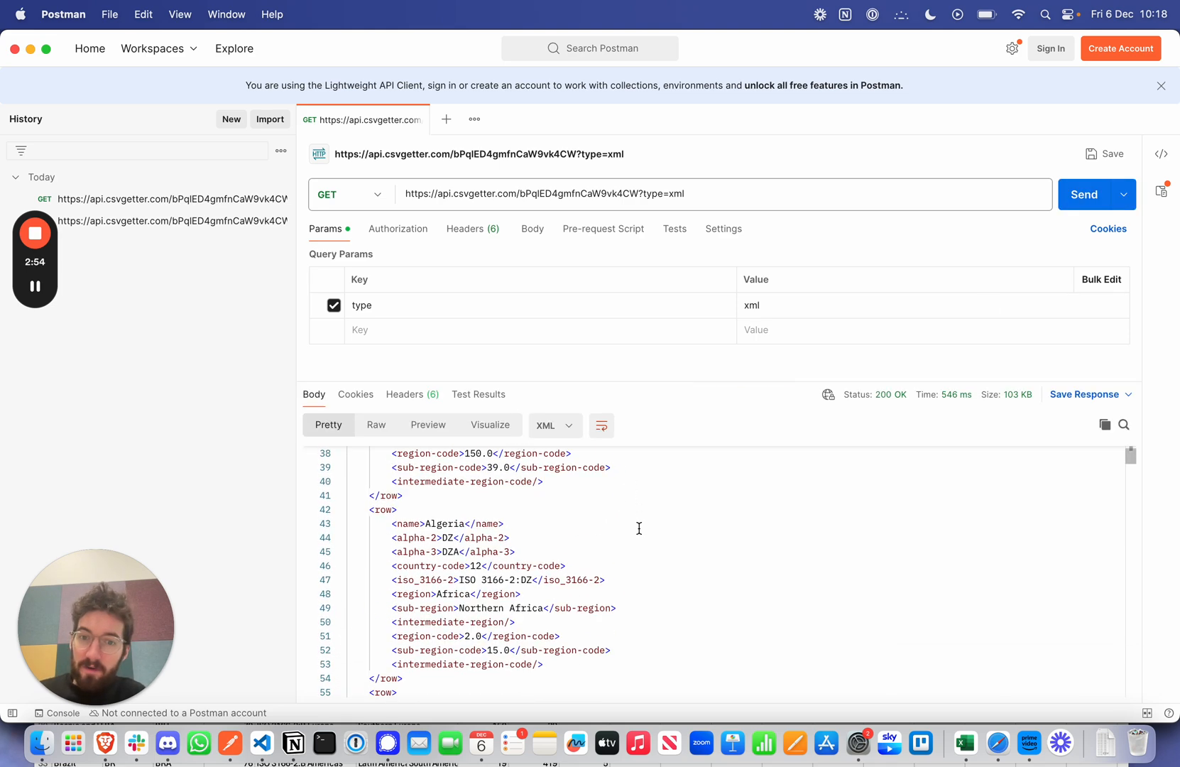
pyautogui.scroll(-3)
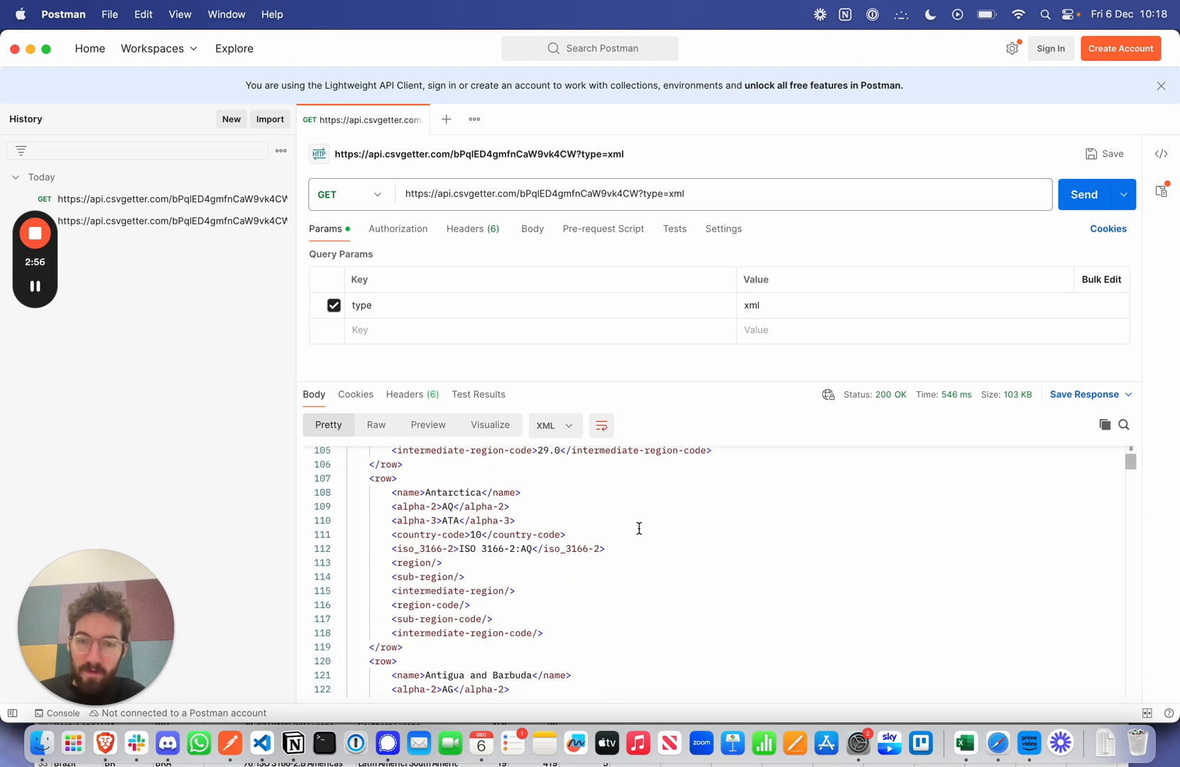
pyautogui.scroll(-3)
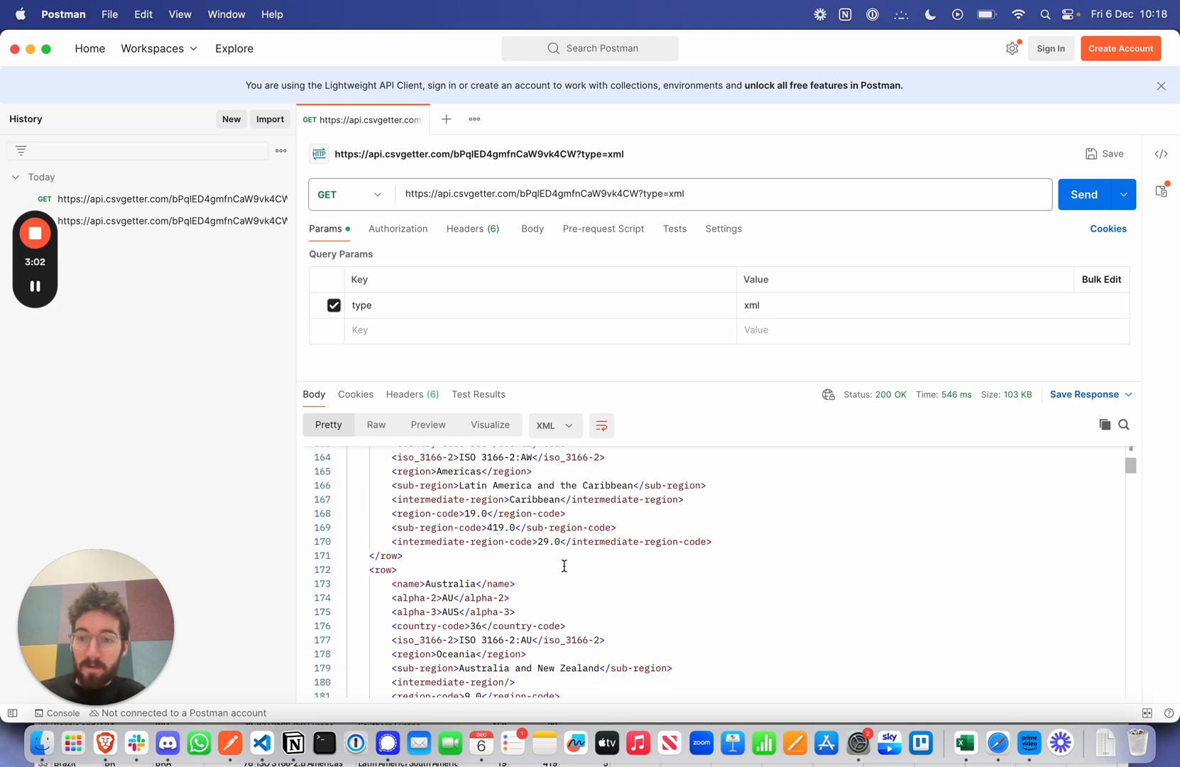
pyautogui.scroll(-3)
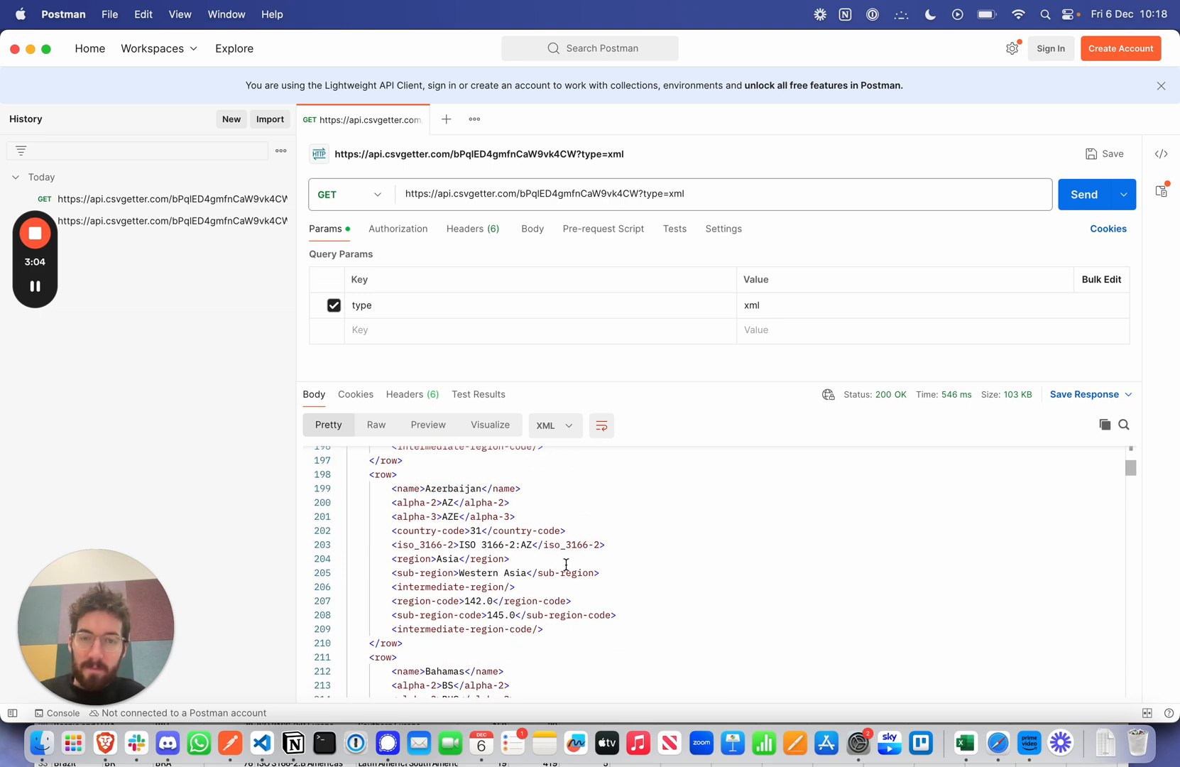
pyautogui.scroll(-3)
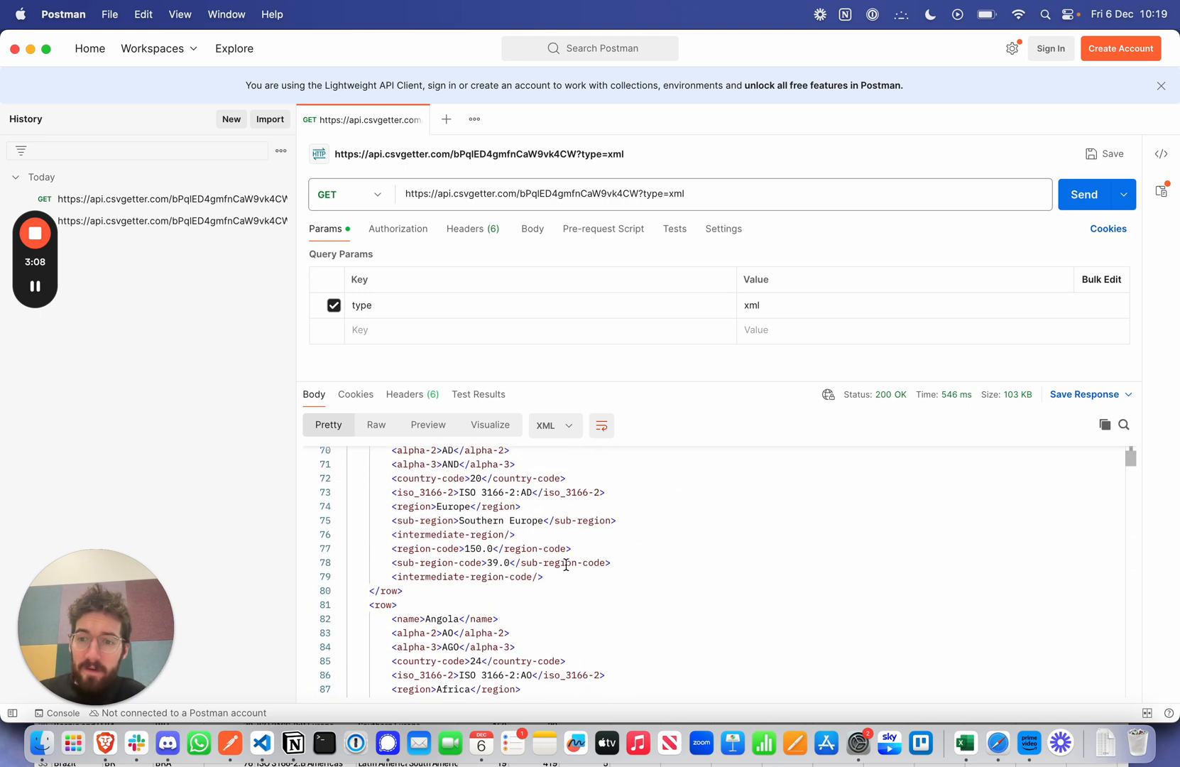
pyautogui.click(677, 193)
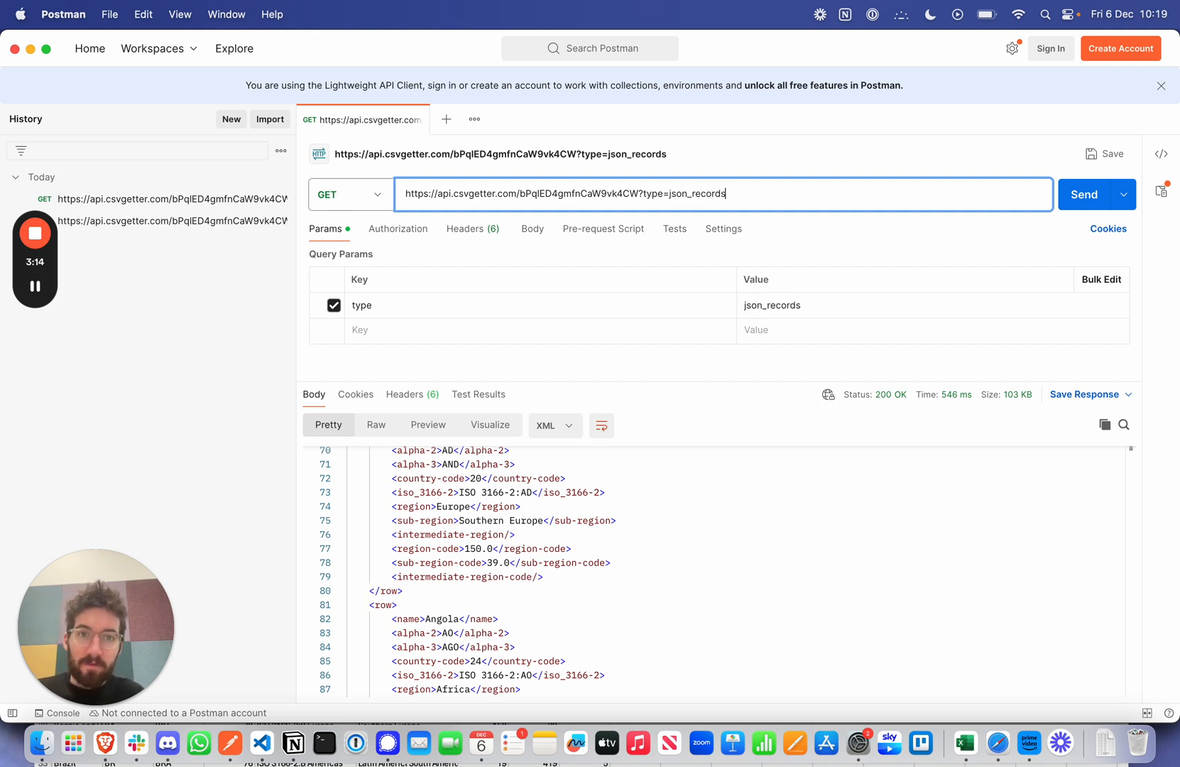
# Resend the request with type=json_records to get the countries as a JSON array.
pyautogui.click(1083, 193)
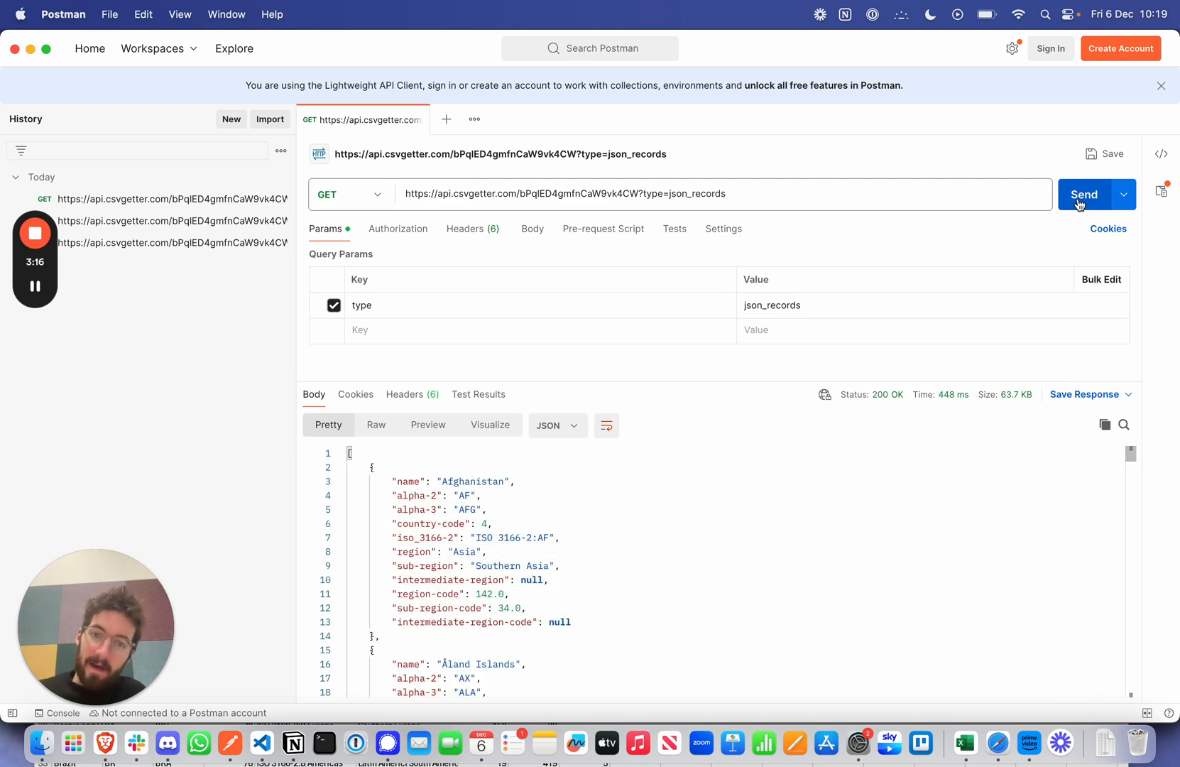